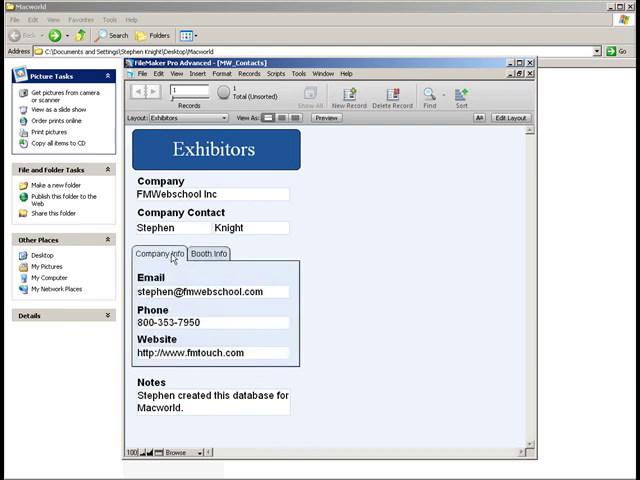
# - Add a manual connection with the host IP and enable the ExhibitContacts and Exhibitors layouts
pyautogui.click(190, 118)
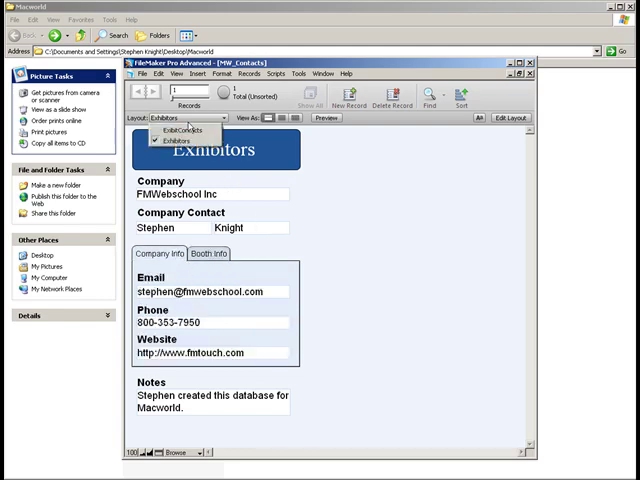
pyautogui.click(176, 132)
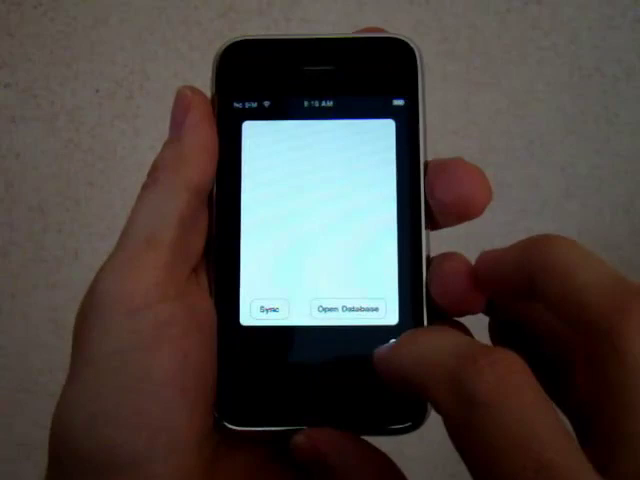
pyautogui.click(344, 308)
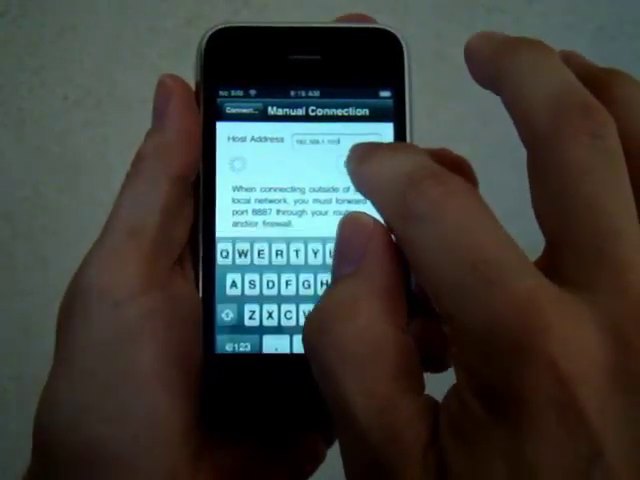
pyautogui.click(346, 162)
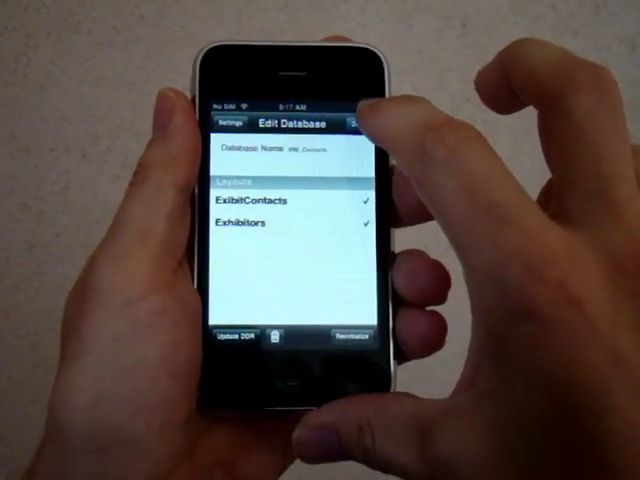
pyautogui.click(228, 122)
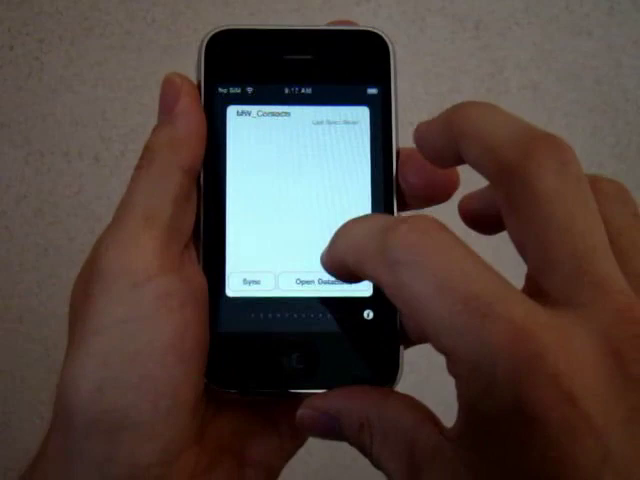
pyautogui.click(252, 288)
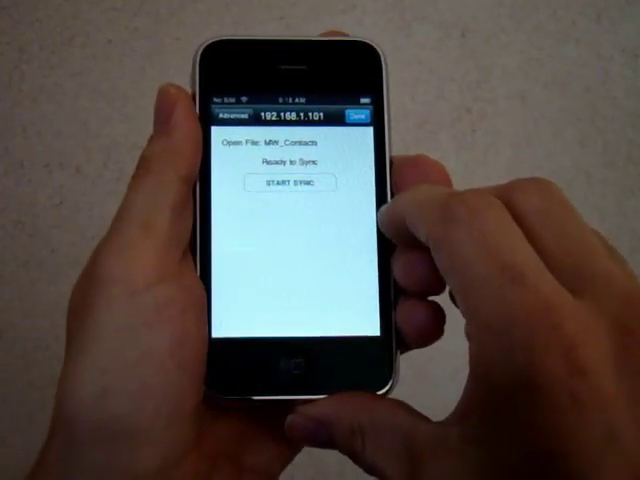
pyautogui.click(296, 184)
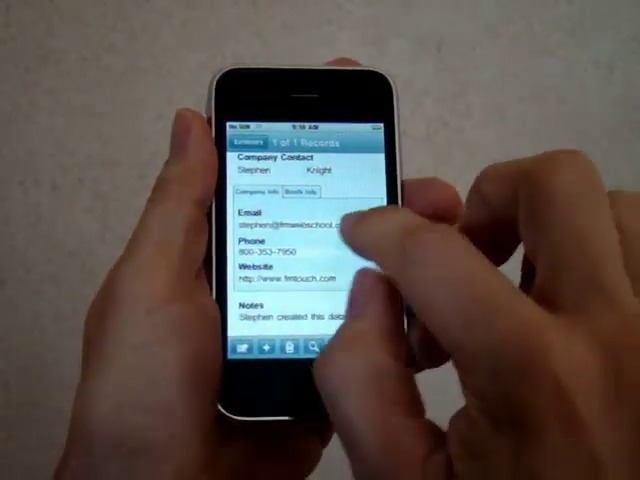
pyautogui.click(280, 250)
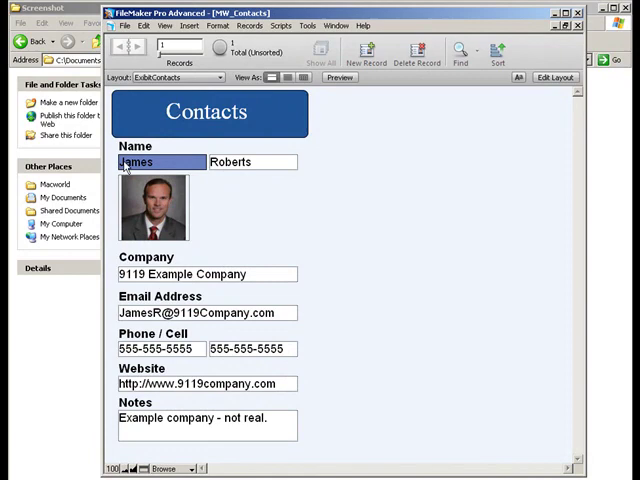
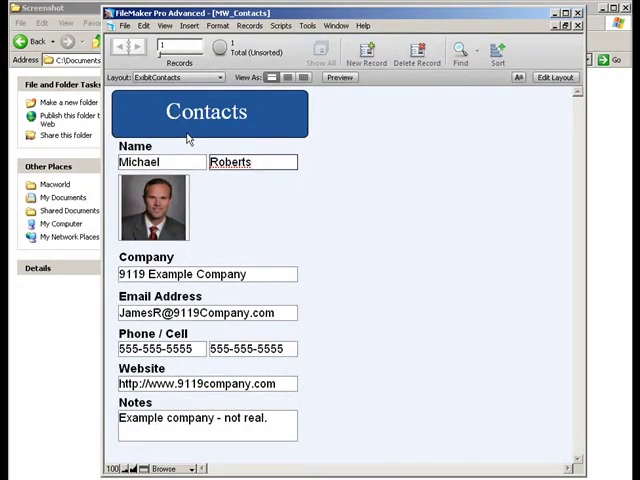
pyautogui.doubleClick(252, 160)
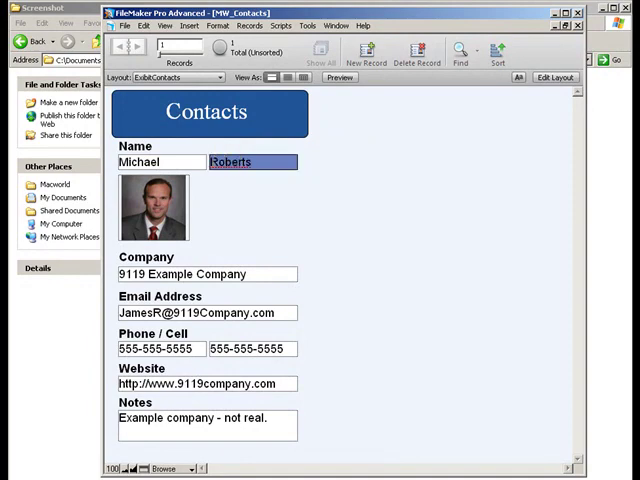
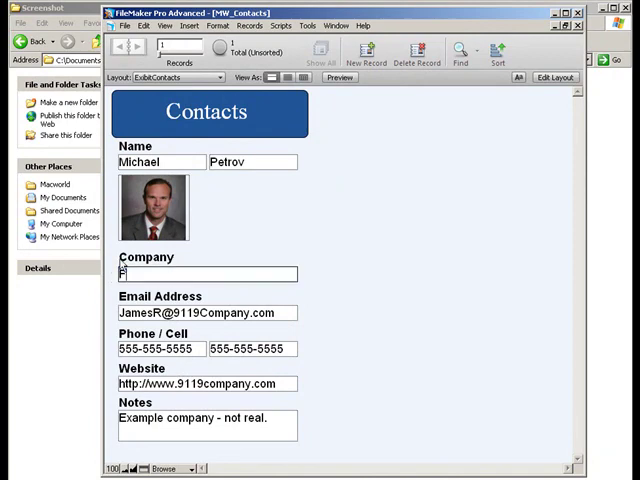
pyautogui.write('FMWebschool Inc.')
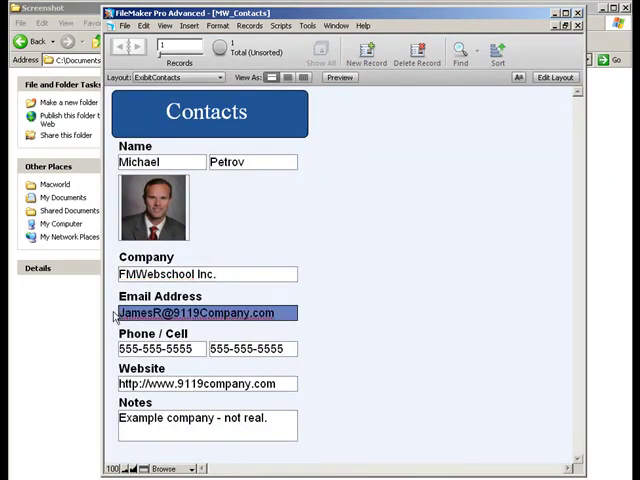
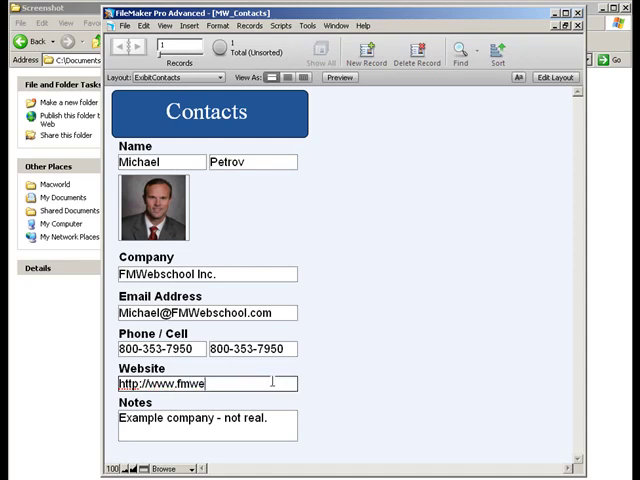
pyautogui.write('bschool.com')
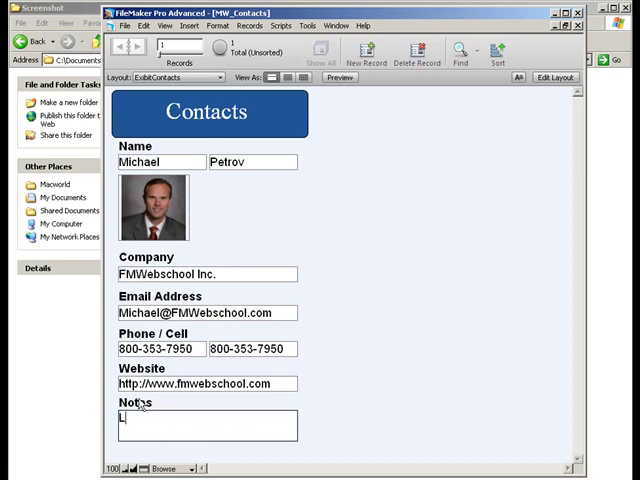
pyautogui.write('Lead Developer')
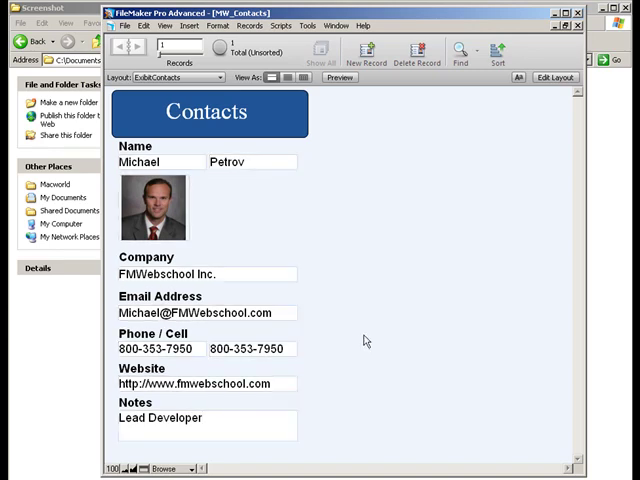
# - Insert the Petrov JPG from the Screenshot folder into the photo container
pyautogui.rightClick(156, 204)
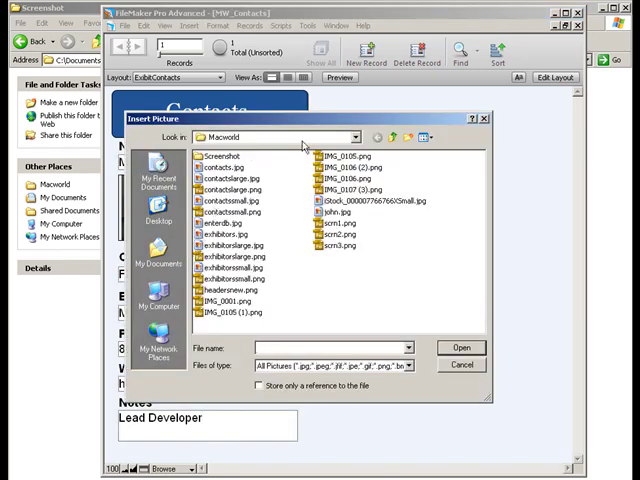
pyautogui.click(222, 156)
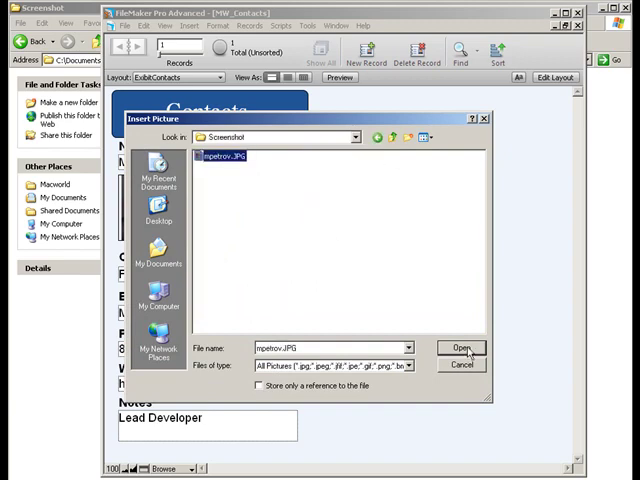
pyautogui.click(256, 386)
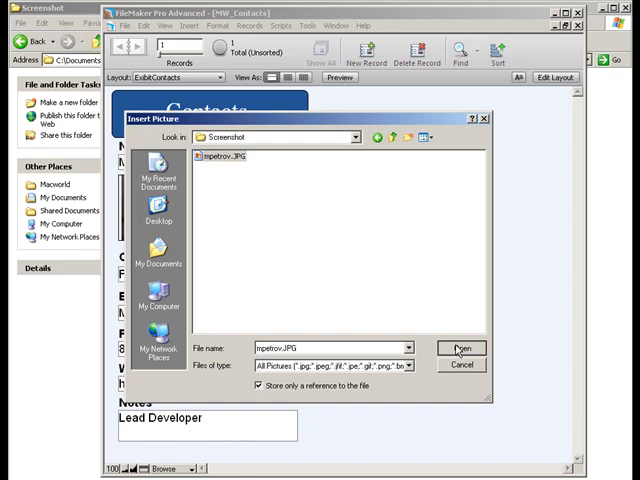
pyautogui.click(460, 348)
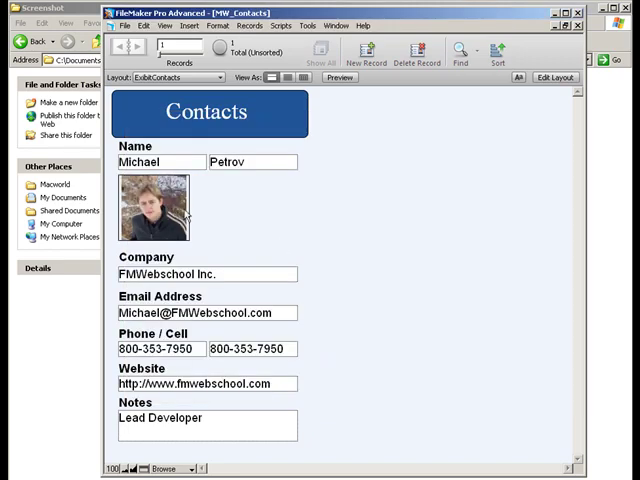
pyautogui.moveTo(324, 232)
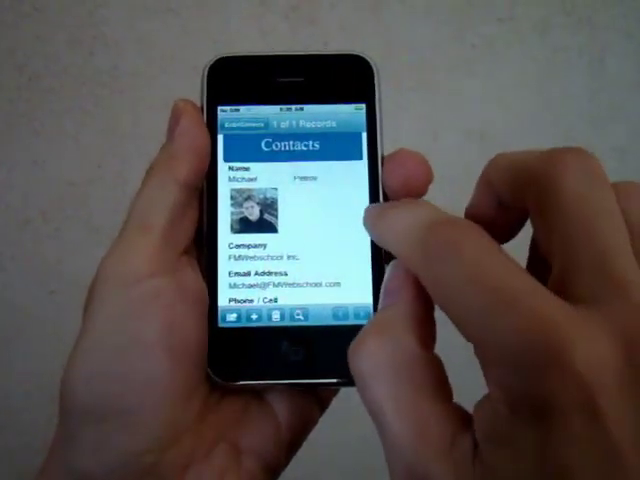
pyautogui.scroll(-3)
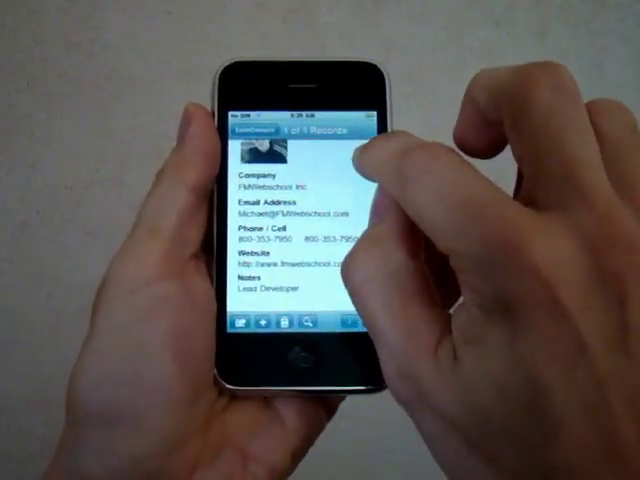